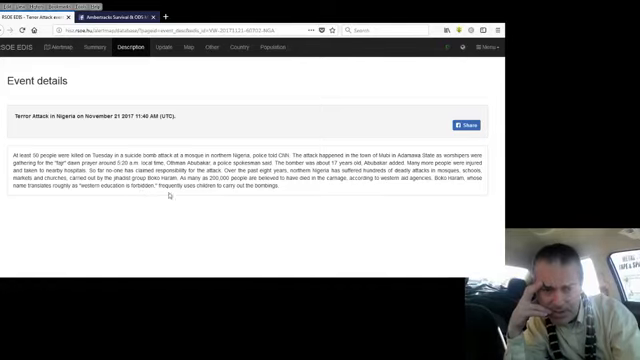
mouse_move(299, 191)
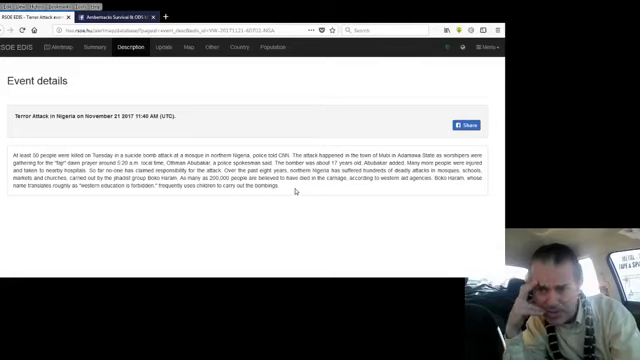
mouse_move(64, 205)
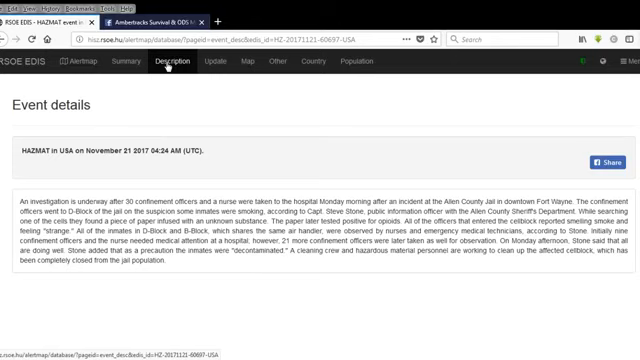
mouse_move(291, 150)
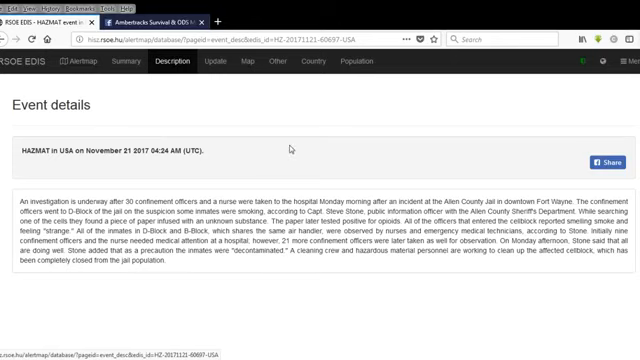
mouse_move(315, 153)
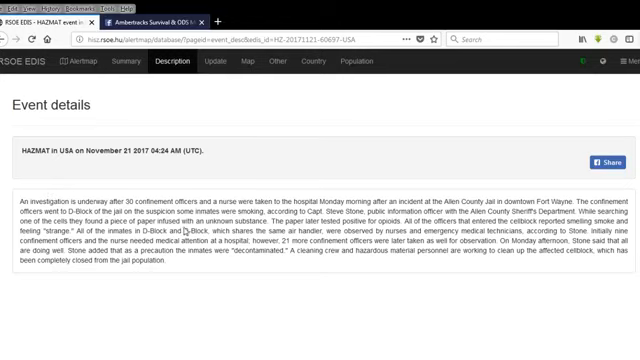
mouse_move(185, 222)
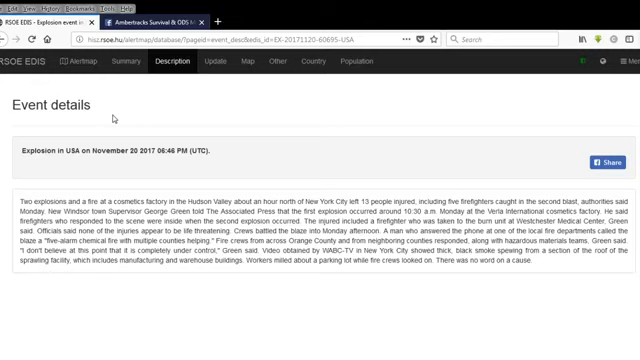
mouse_move(200, 141)
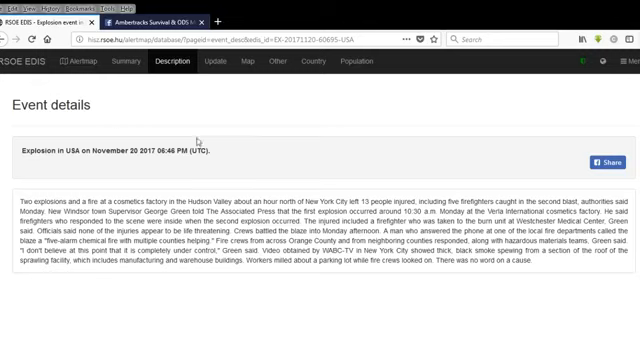
mouse_move(300, 158)
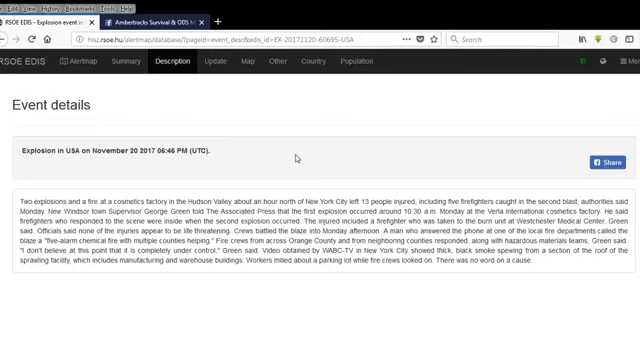
mouse_move(422, 156)
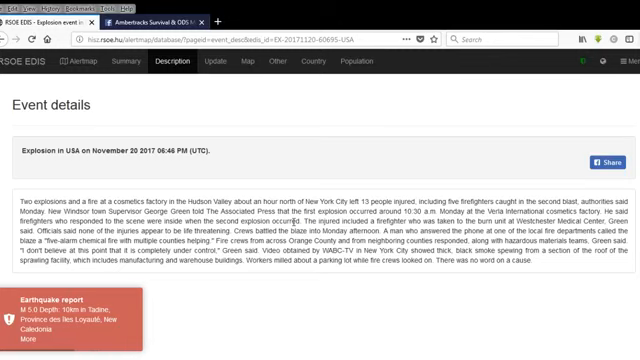
mouse_move(228, 195)
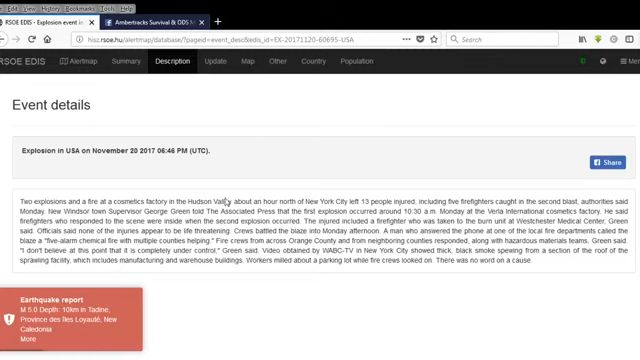
mouse_move(435, 220)
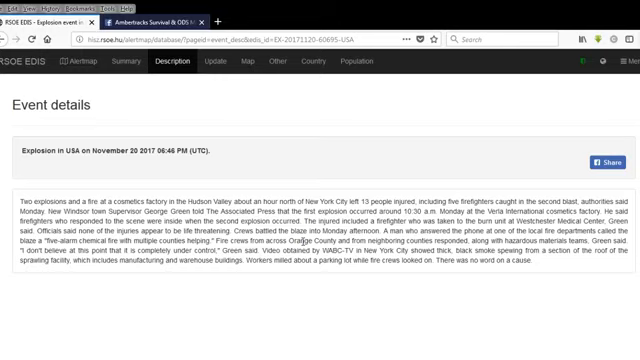
mouse_move(211, 65)
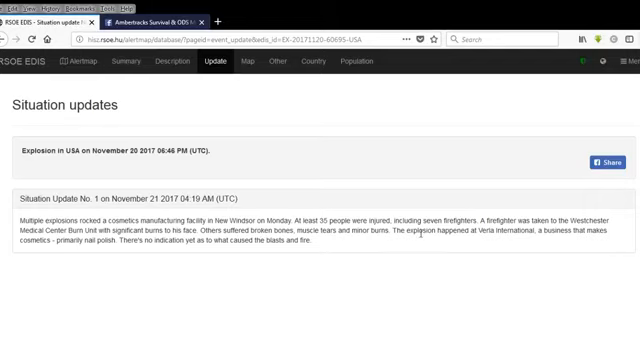
mouse_move(545, 250)
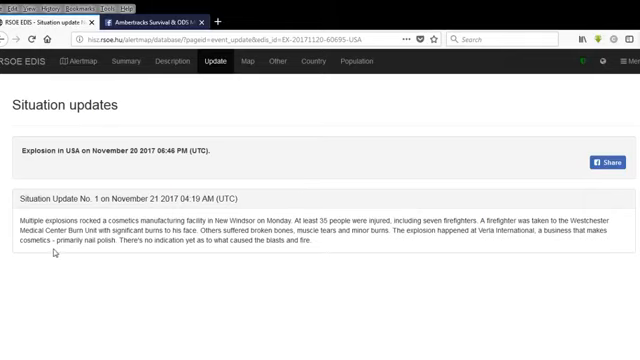
mouse_move(158, 256)
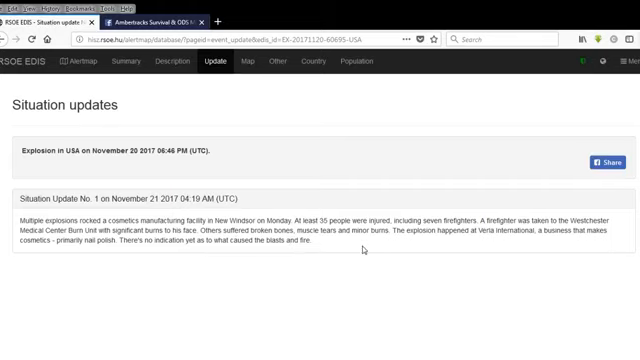
mouse_move(420, 243)
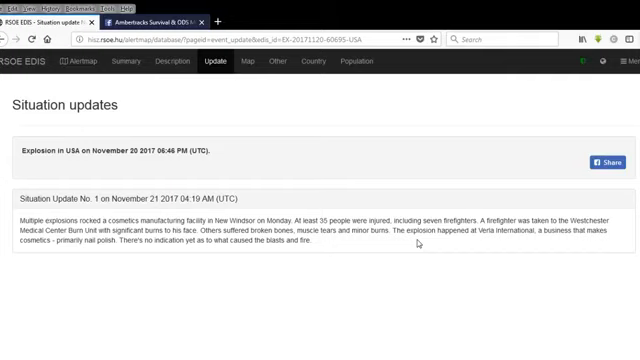
mouse_move(33, 261)
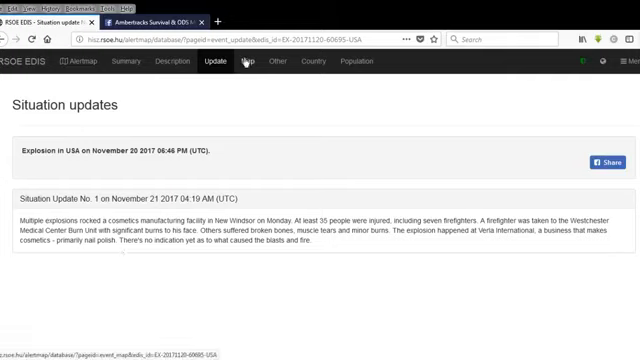
Show the cosmetics factory explosion on the population map with 10, 50 and 100 km rings
left_click(241, 61)
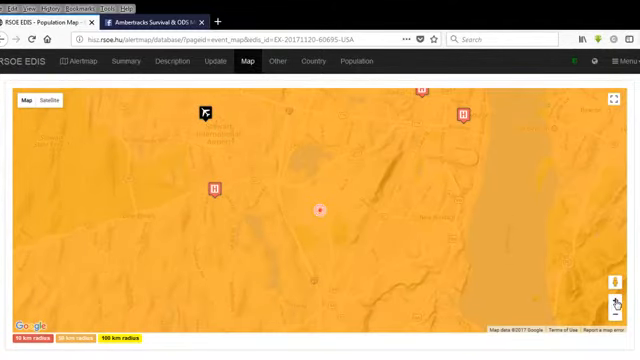
Load the explosion's population density map and switch it to satellite imagery
left_click(355, 61)
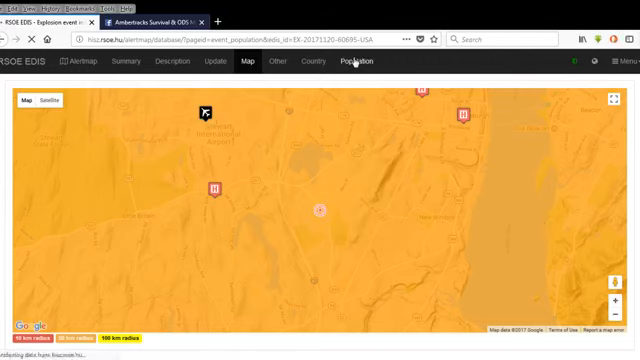
left_click(355, 61)
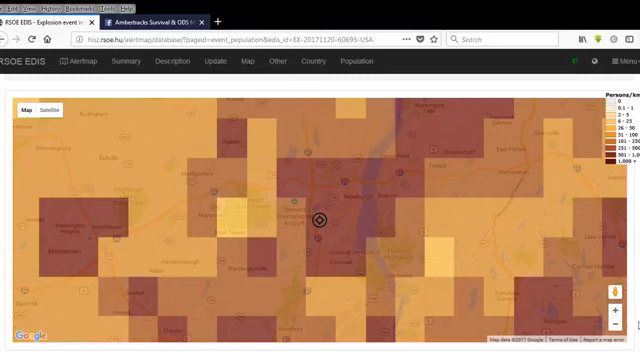
left_click(620, 294)
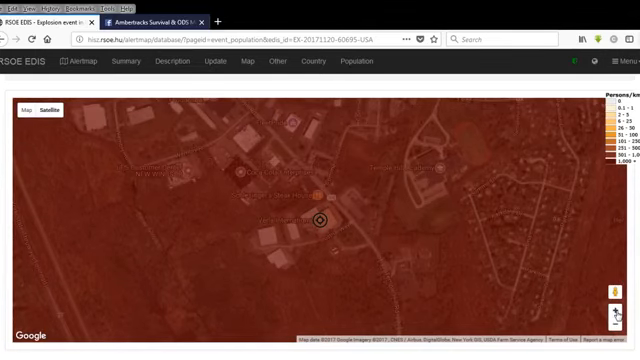
mouse_move(397, 248)
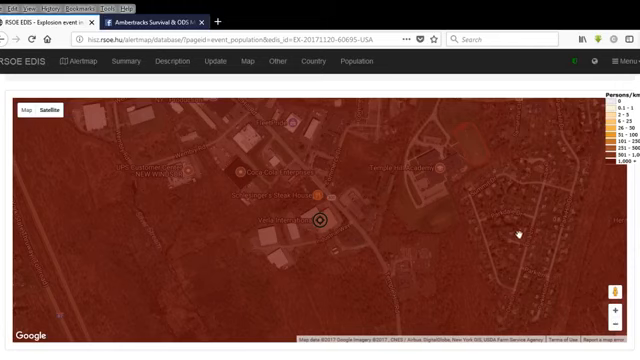
mouse_move(508, 228)
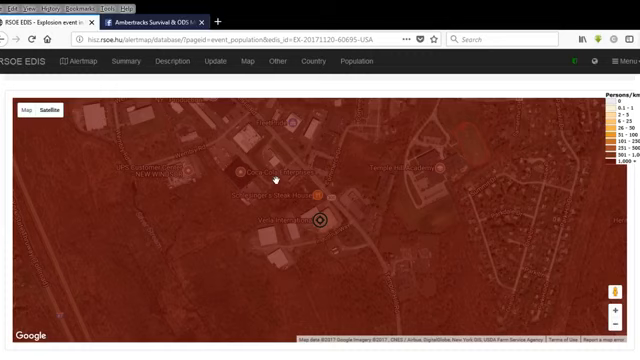
mouse_move(391, 185)
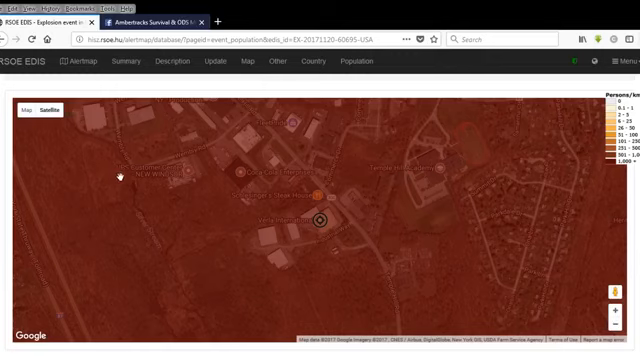
mouse_move(175, 219)
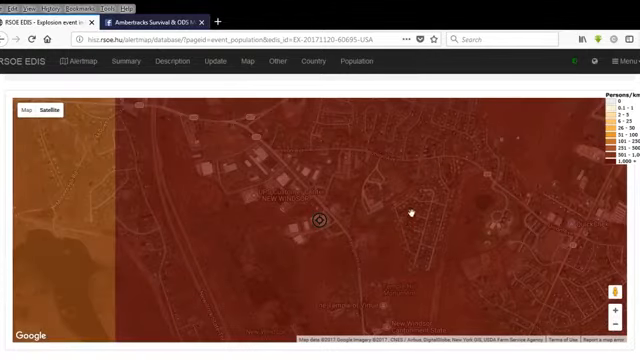
mouse_move(285, 243)
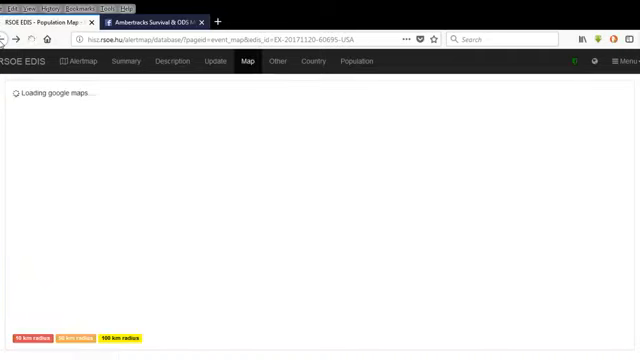
Read the explosion update, then open the November 20 2017 India technological disaster summary
left_click(210, 61)
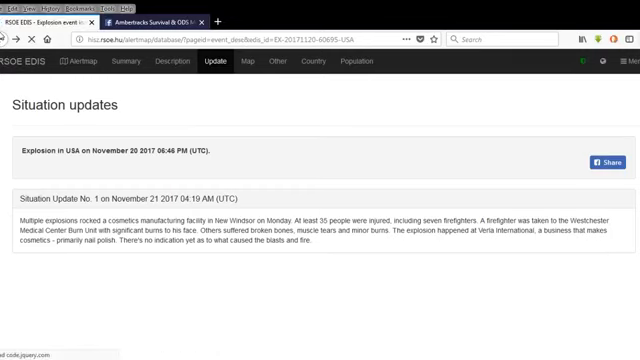
left_click(156, 65)
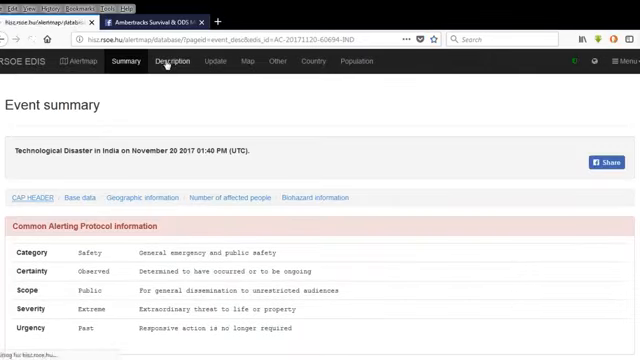
Go back to the Alertmap event list page (index2.php)
left_click(174, 64)
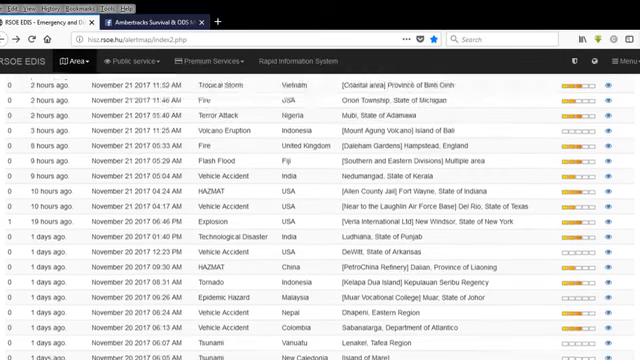
Scroll down past the recent events to the Long time events table
scroll("down", 3)
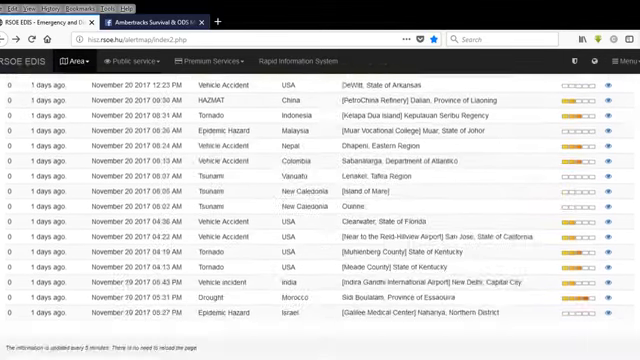
scroll("down", 3)
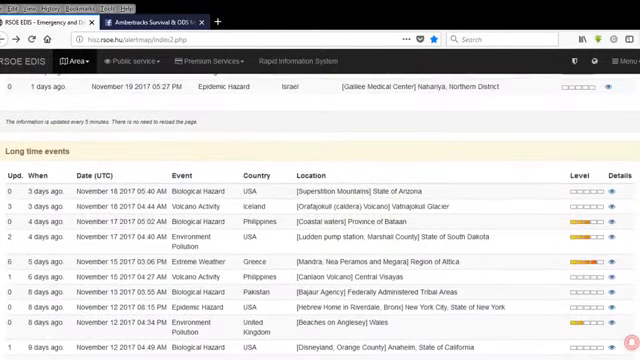
scroll("down", 3)
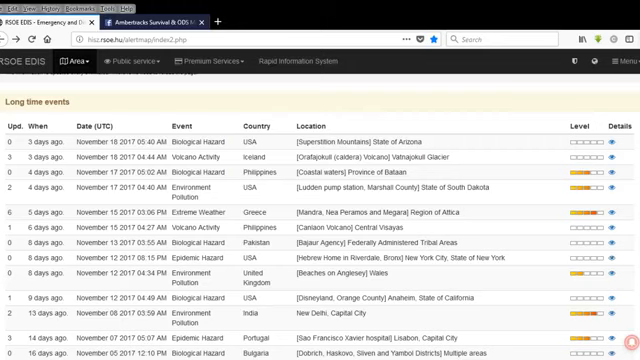
scroll("down", 3)
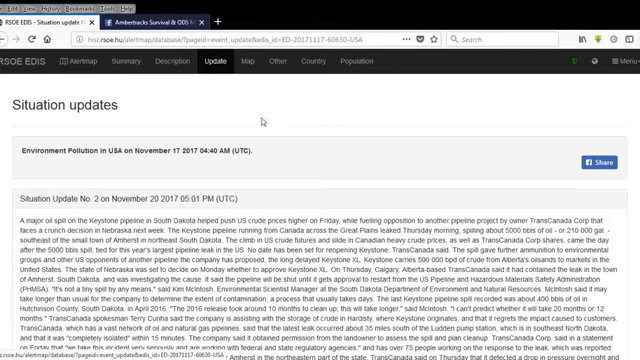
mouse_move(315, 157)
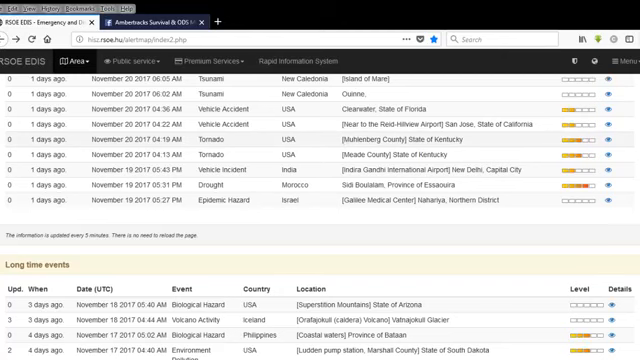
Scroll past the hazard alerts to the Earthquake table listing a 3.4 Iran quake
scroll("down", 3)
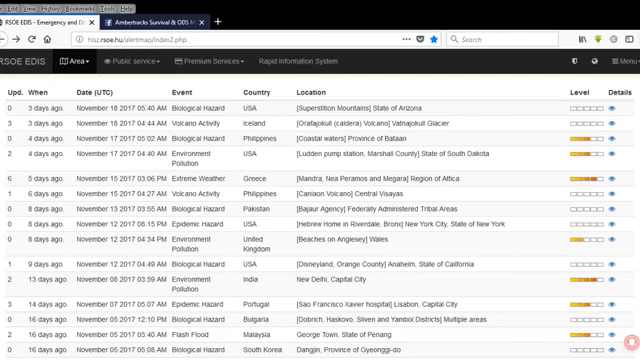
scroll("down", 3)
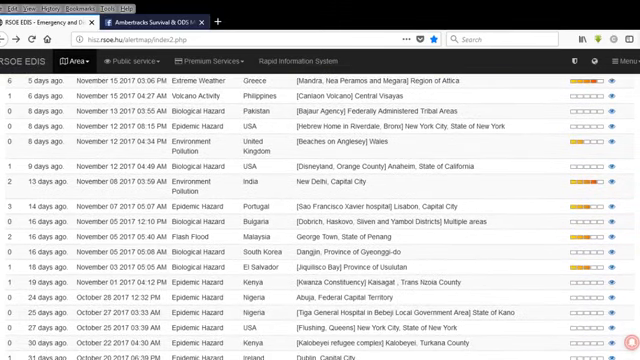
scroll("down", 3)
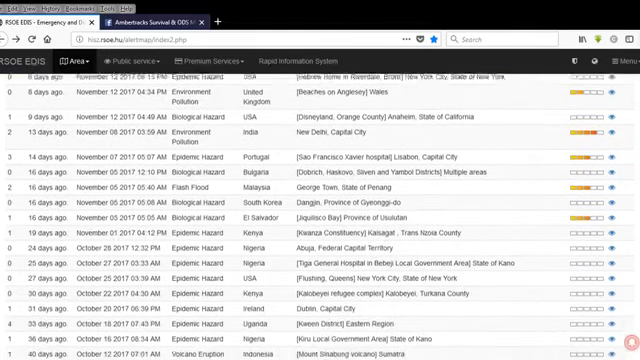
scroll("down", 3)
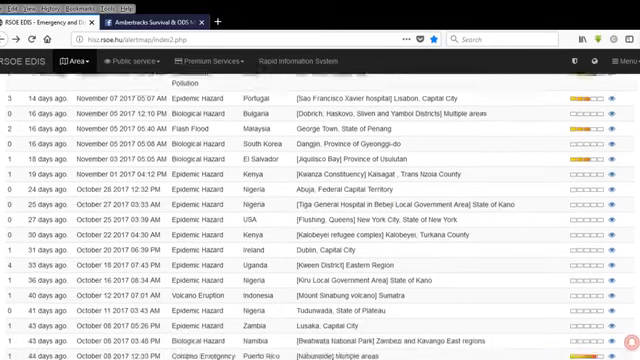
scroll("down", 3)
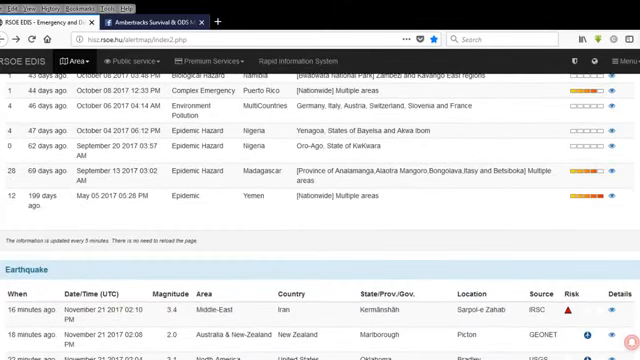
scroll("down", 3)
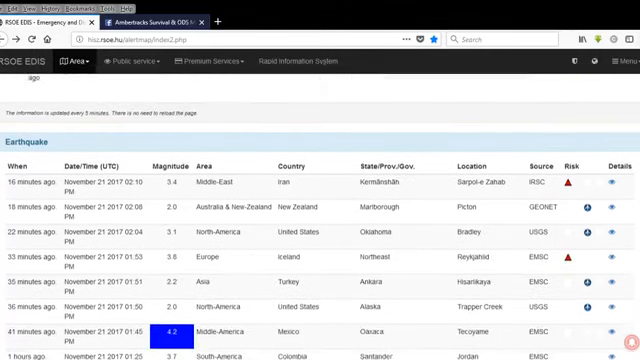
Scroll through the Earthquake table past the 4.2 Oaxaca, Mexico quake to hour-old entries
scroll("down", 3)
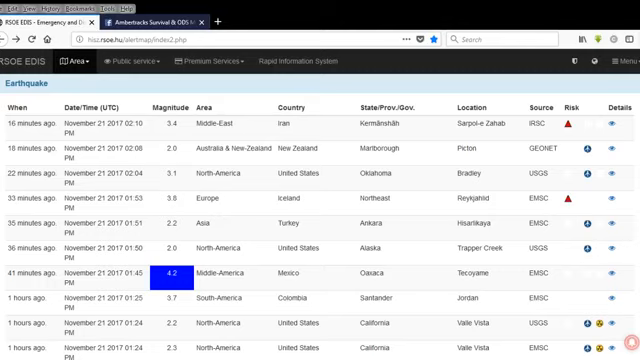
scroll("down", 3)
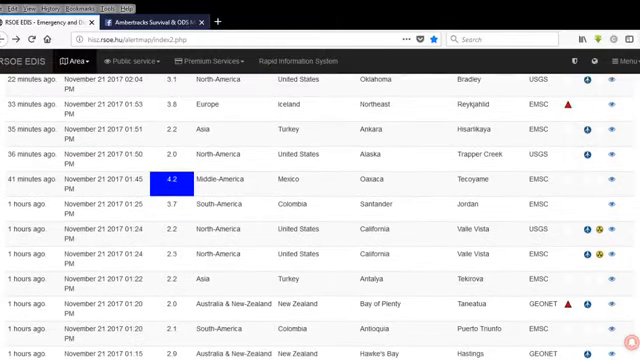
scroll("down", 3)
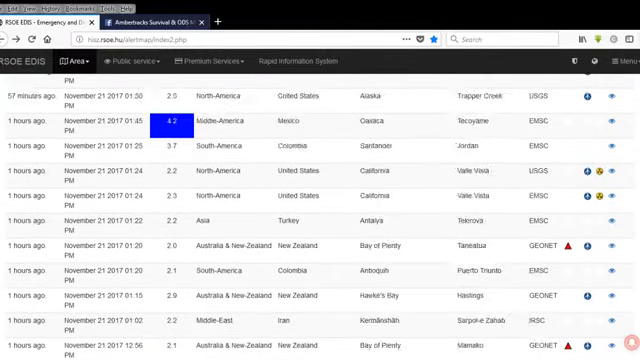
scroll("up", 3)
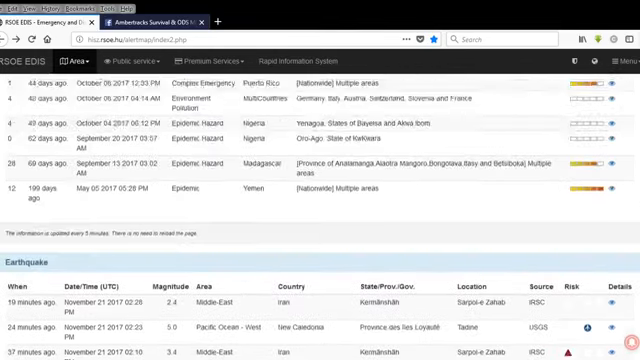
Scroll to the M 4.7 Tofino, British Columbia quake and open its preliminary report
scroll("down", 3)
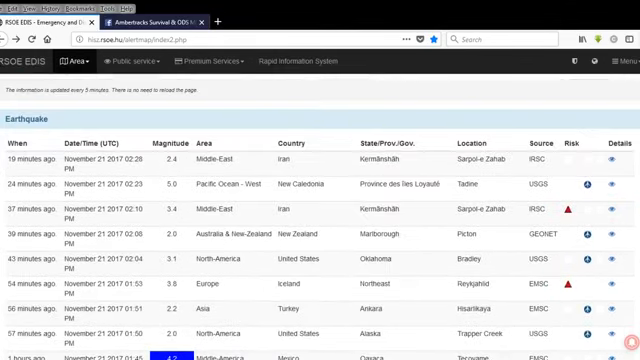
scroll("down", 3)
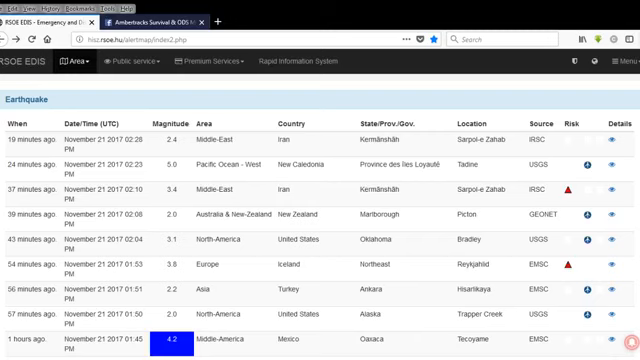
scroll("down", 3)
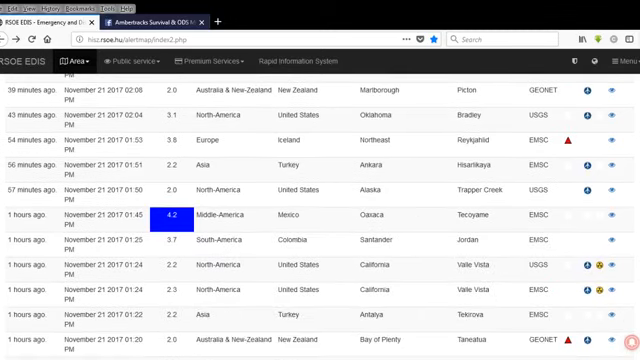
scroll("down", 3)
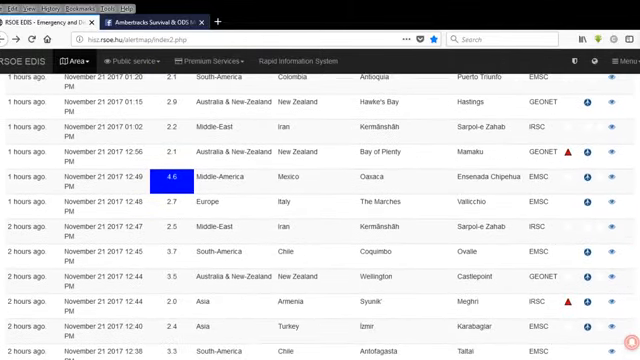
scroll("down", 3)
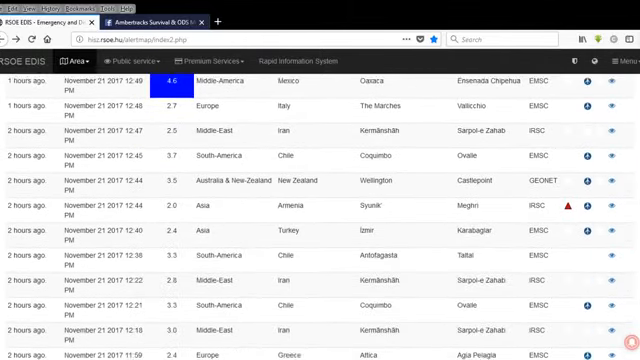
scroll("down", 3)
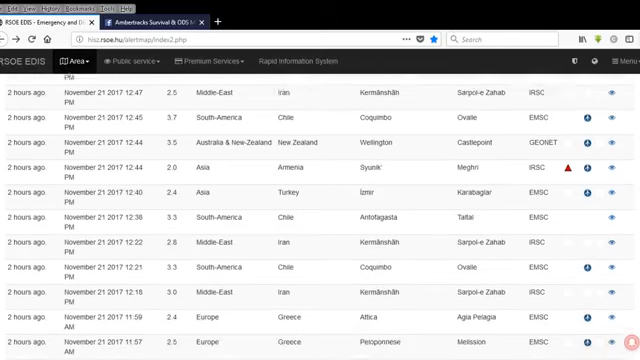
scroll("down", 3)
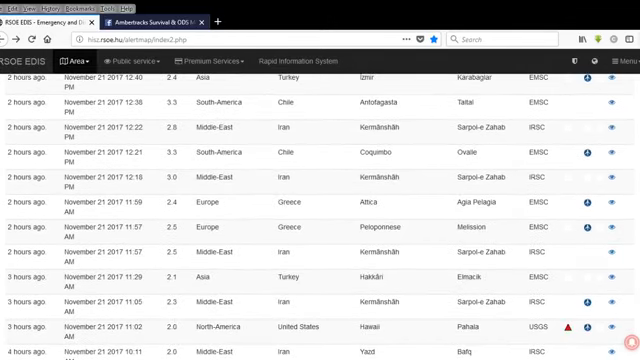
scroll("down", 3)
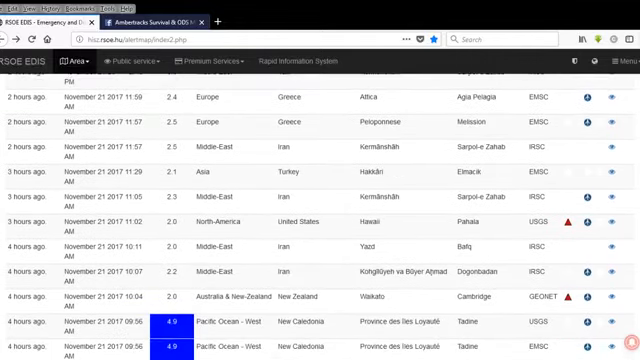
scroll("down", 3)
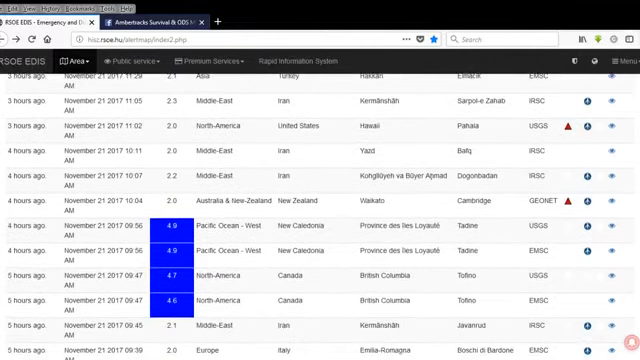
scroll("down", 3)
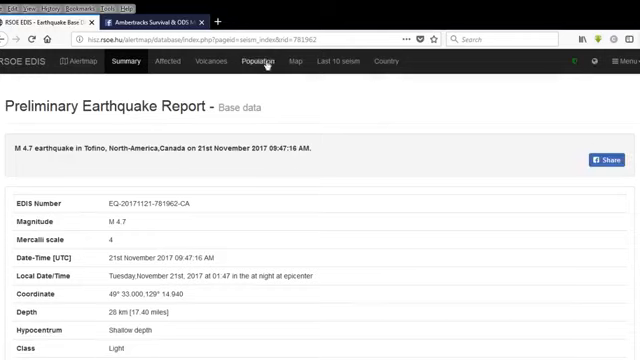
View the Tofino quake's epicenter map and load the National Data Buoy Center in a new tab
left_click(291, 61)
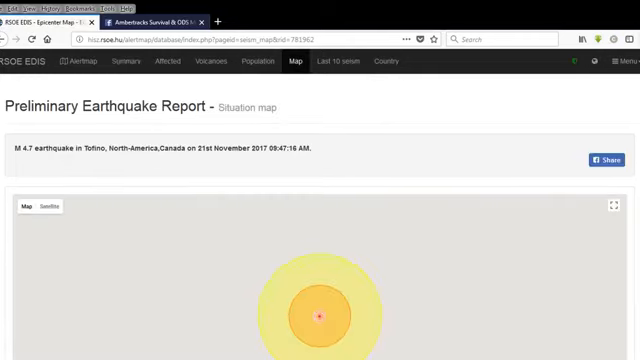
scroll("down", 3)
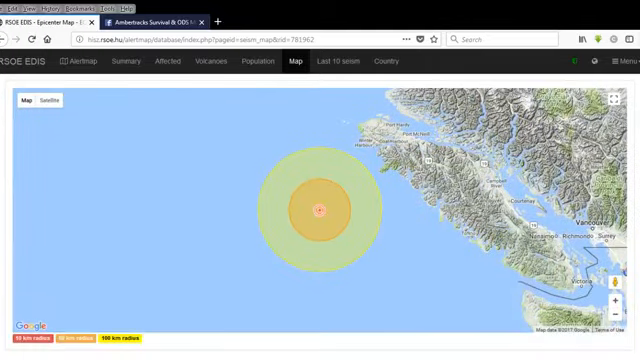
left_click(50, 99)
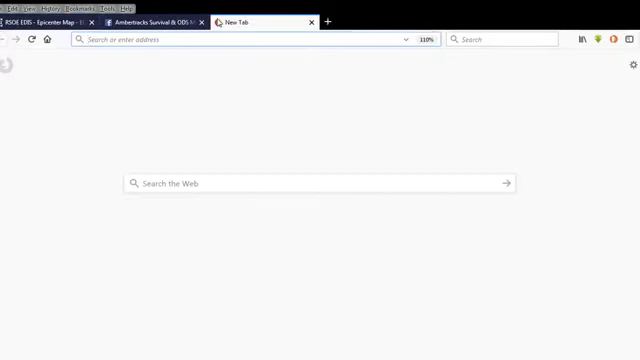
type("bou")
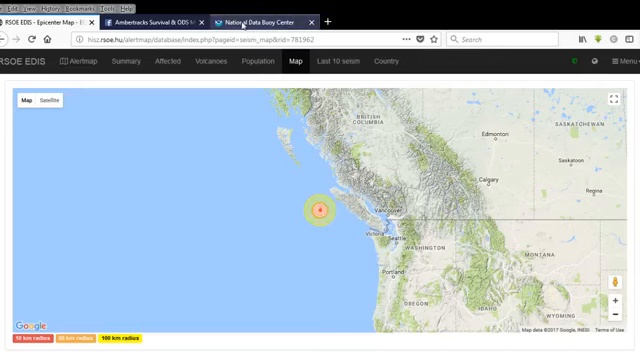
left_click(260, 22)
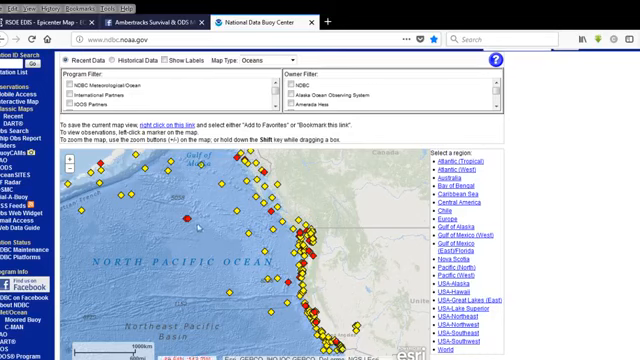
Leave the buoy station map and return to the Tofino M 4.7 epicenter map
left_click(130, 17)
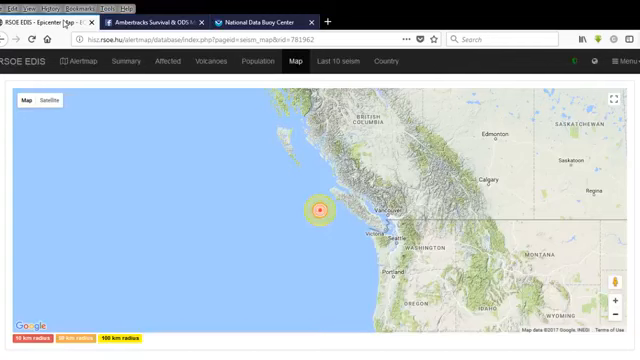
left_click(155, 21)
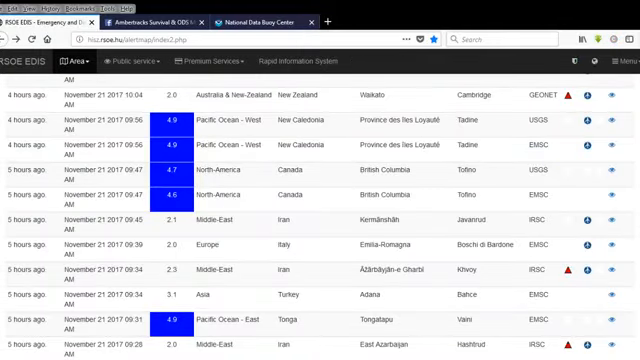
scroll("down", 3)
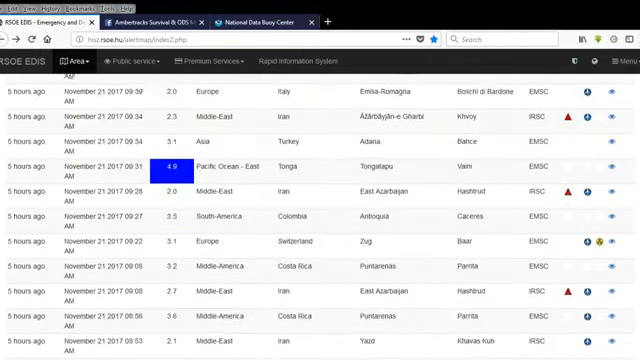
scroll("down", 3)
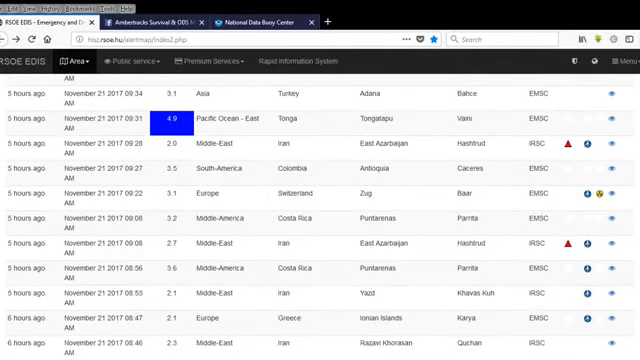
scroll("down", 3)
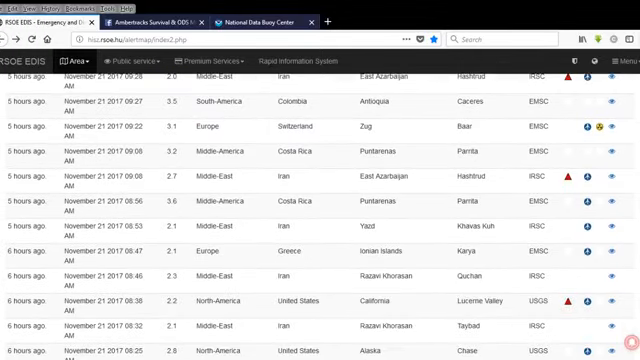
scroll("down", 3)
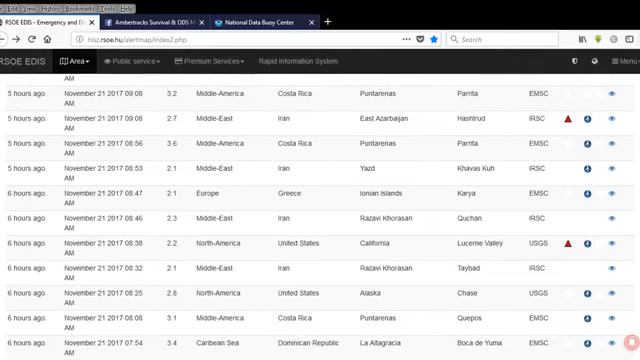
scroll("down", 3)
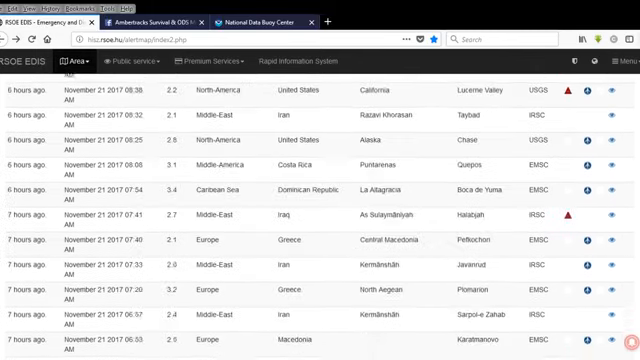
scroll("down", 3)
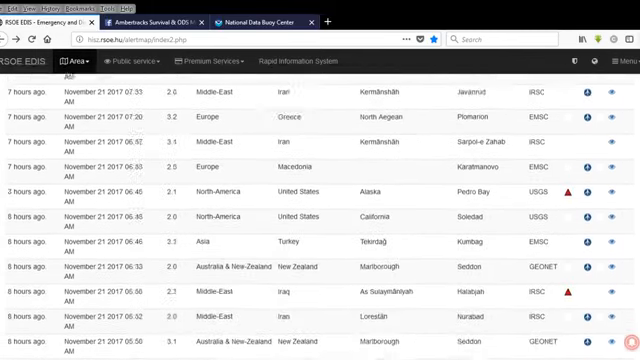
scroll("down", 3)
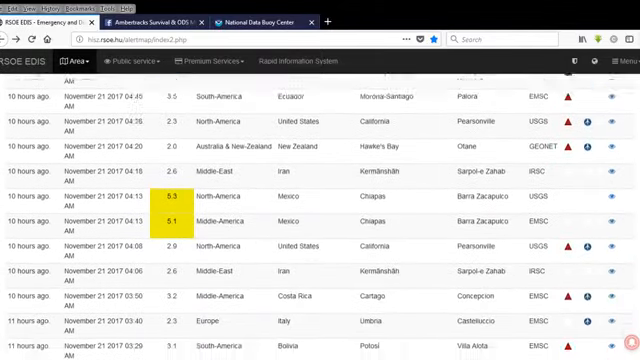
scroll("down", 3)
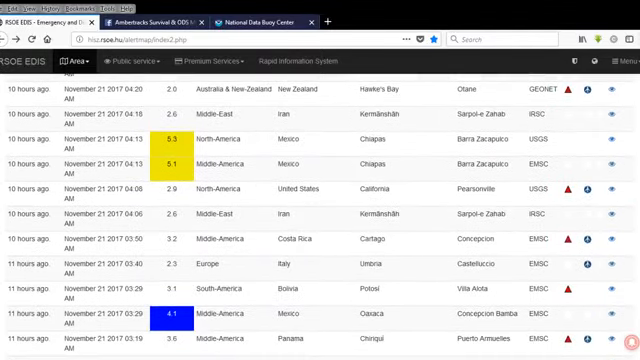
scroll("down", 3)
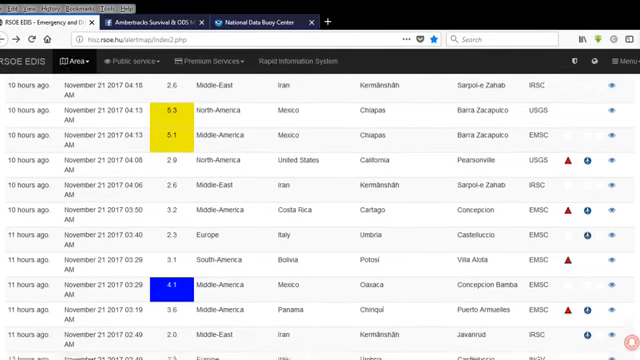
scroll("down", 3)
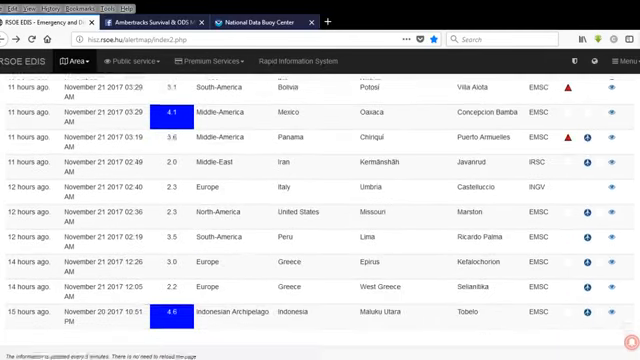
scroll("down", 3)
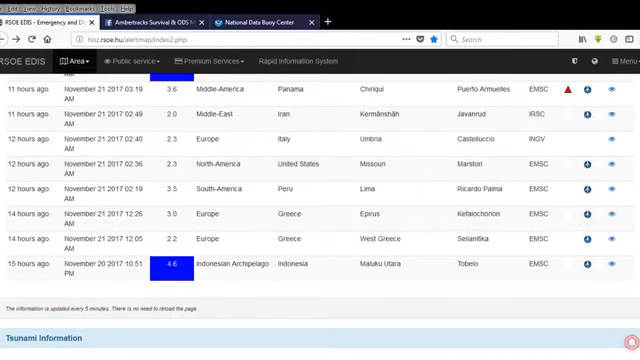
scroll("down", 3)
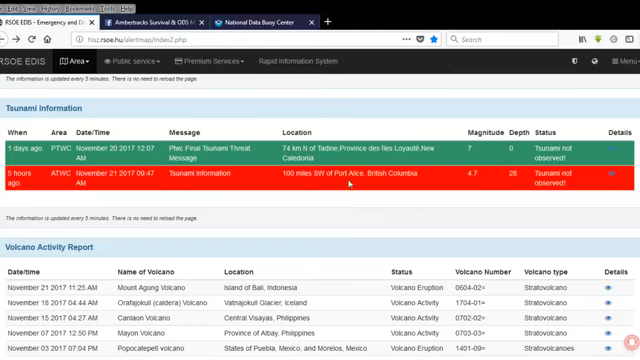
mouse_move(380, 207)
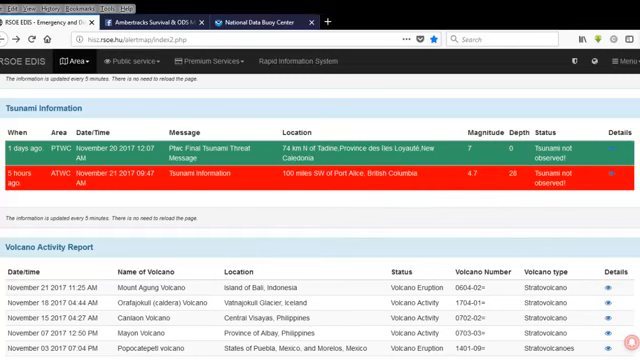
Scroll down to the Volcano Activity Report, headed by Mount Agung's eruption on Bali
scroll("down", 3)
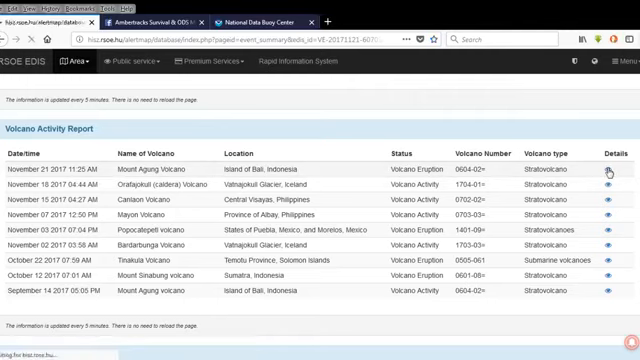
Open the Mount Agung event summary and show its description reporting 700-meter-high smoke
left_click(609, 172)
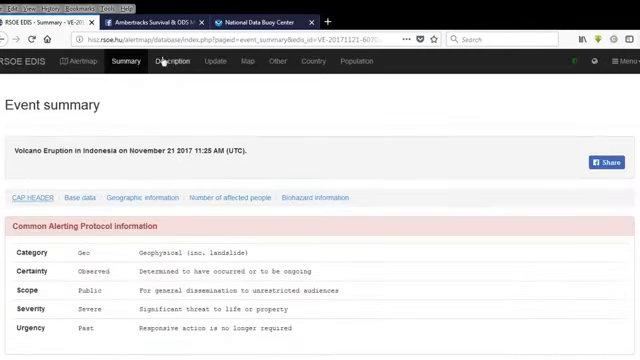
left_click(178, 63)
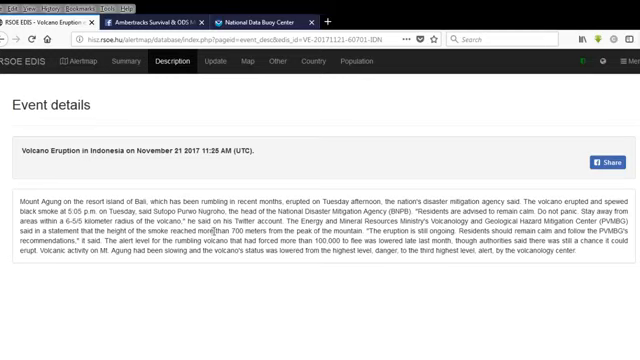
mouse_move(340, 250)
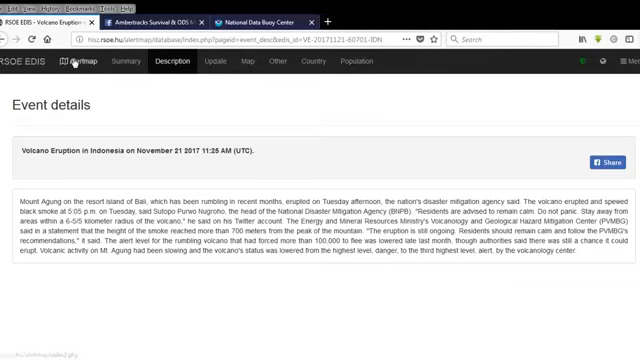
Return to the Alertmap overview and scroll past tropical storms to the Supervolcanoes Monitoring System table
left_click(104, 64)
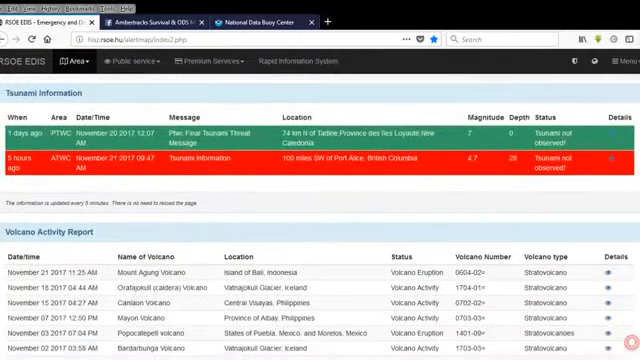
scroll("down", 3)
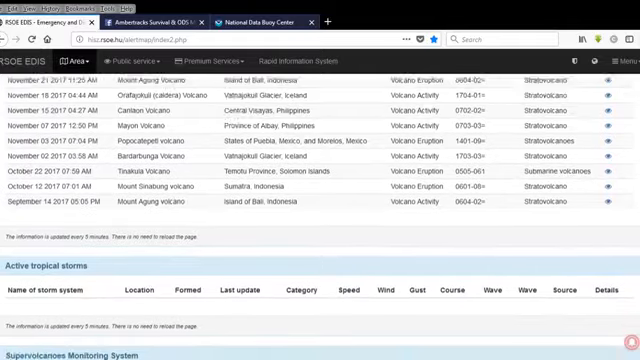
scroll("down", 3)
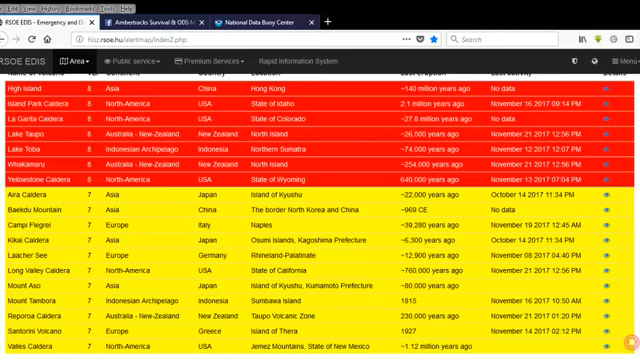
scroll("down", 3)
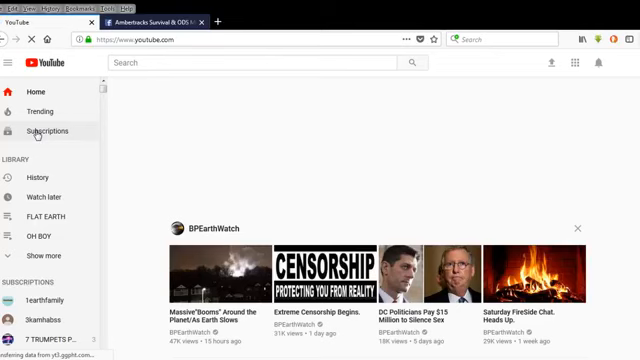
Load the Subscriptions feed and scroll to the saturated fats and 4 Male Cheetahs videos
left_click(47, 131)
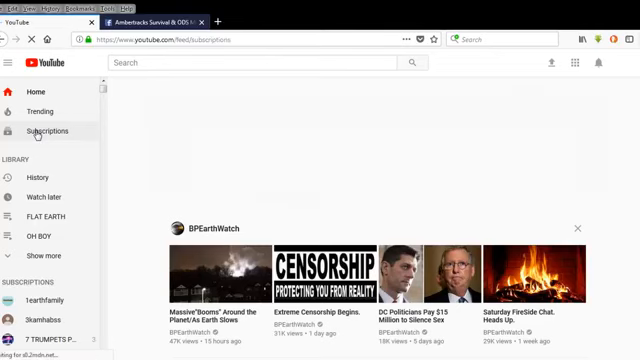
left_click(51, 129)
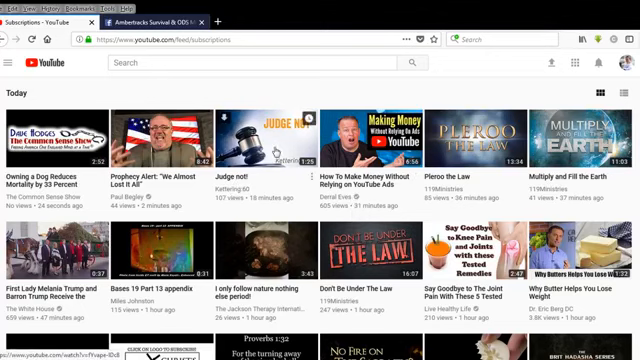
mouse_move(452, 188)
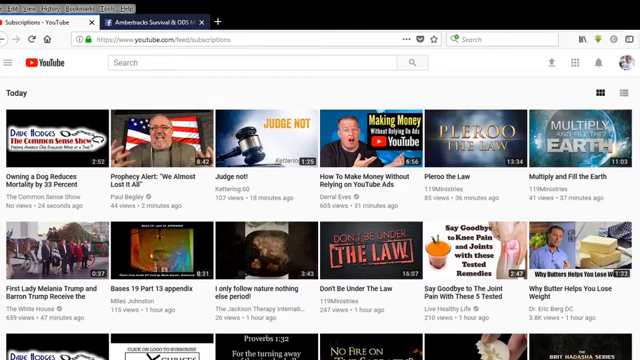
scroll("down", 3)
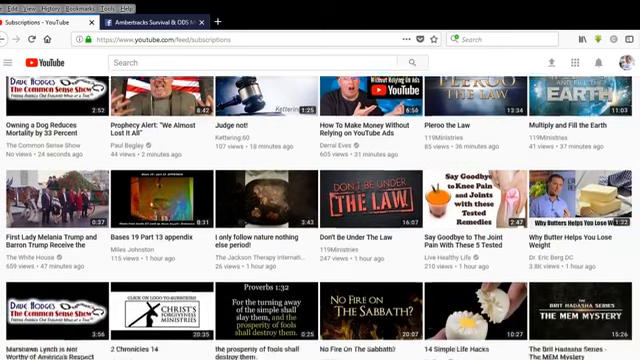
scroll("down", 3)
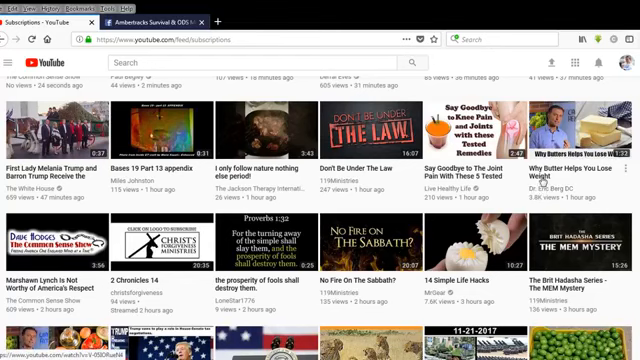
scroll("down", 3)
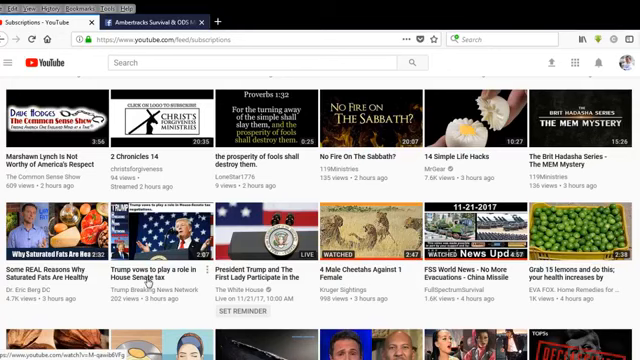
left_click(180, 228)
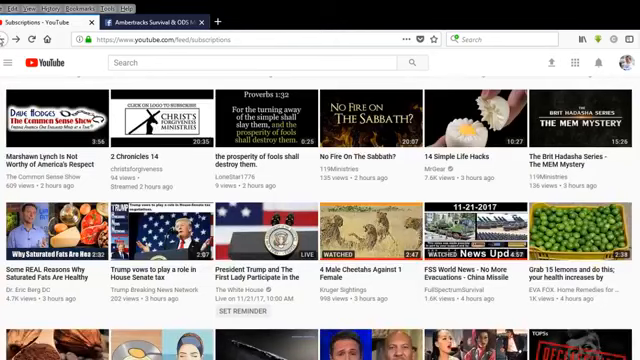
mouse_move(418, 192)
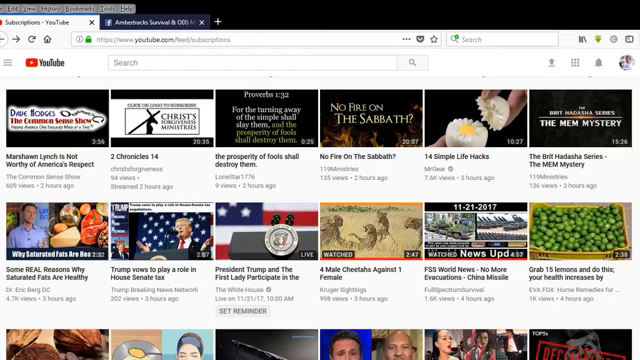
Scroll to the 4–10 hour old uploads with the Kennedy assassination and Katy Perry videos
scroll("down", 3)
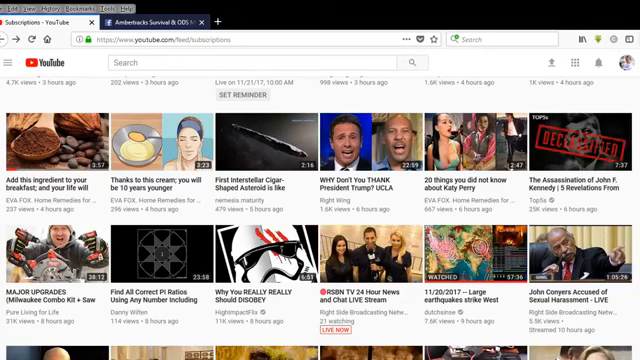
scroll("down", 3)
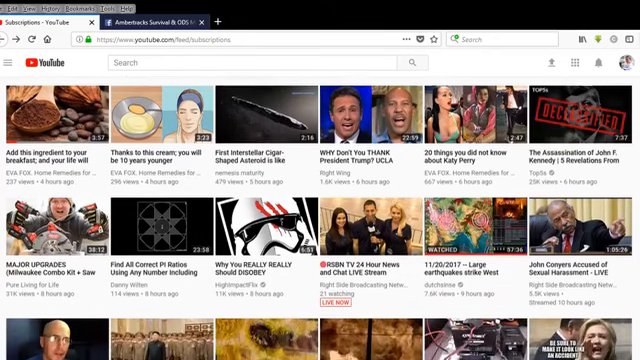
Scroll to the North Korea missile and Honey Bee Behavior videos
scroll("down", 3)
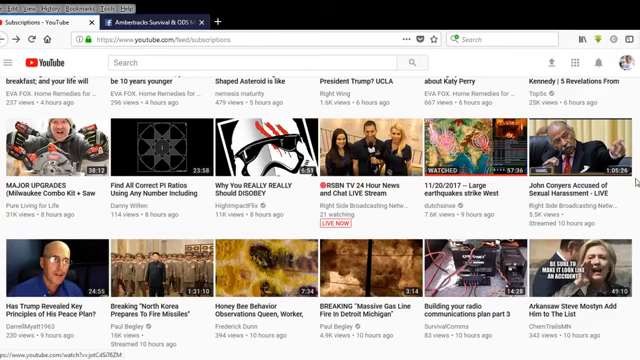
scroll("down", 3)
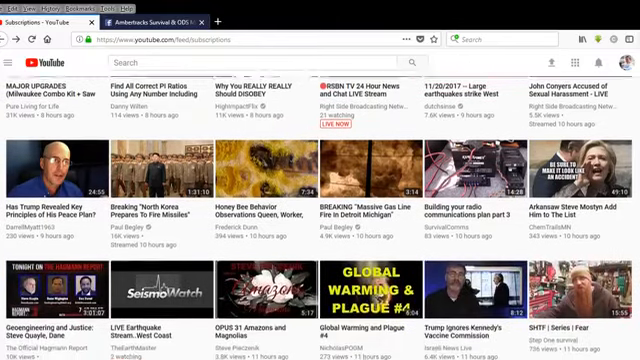
scroll("down", 3)
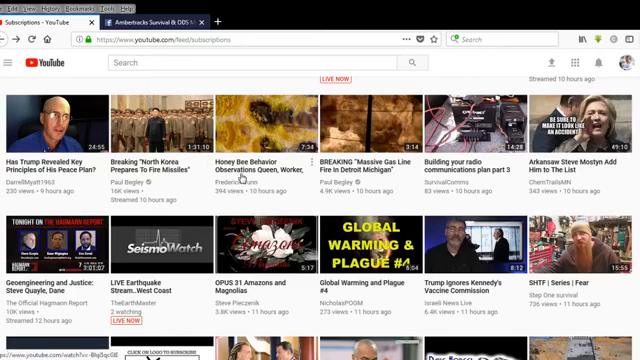
mouse_move(252, 165)
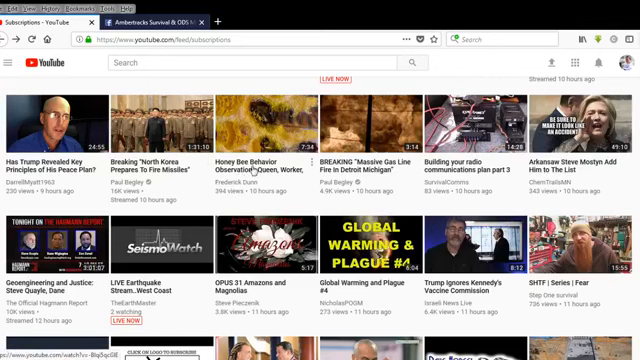
mouse_move(253, 178)
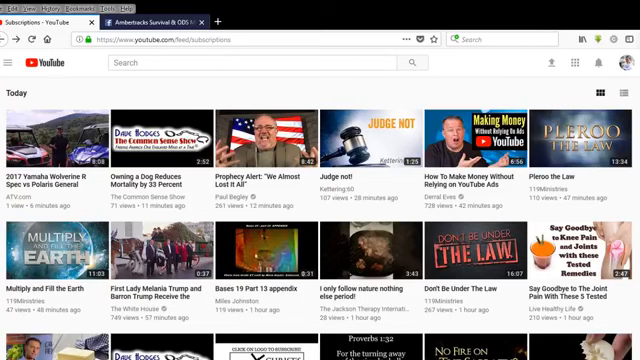
Scroll past Today to the 9–12 hour old uploads, including the Trump and North Korea videos
scroll("down", 3)
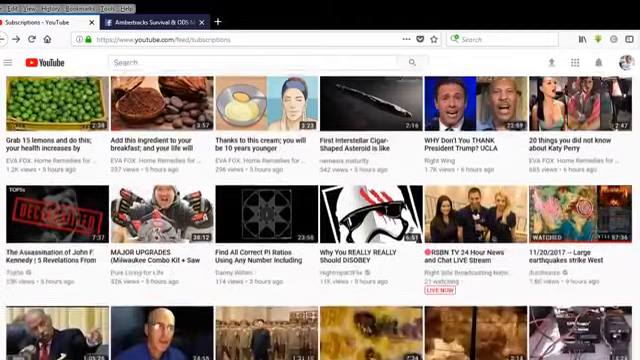
scroll("down", 3)
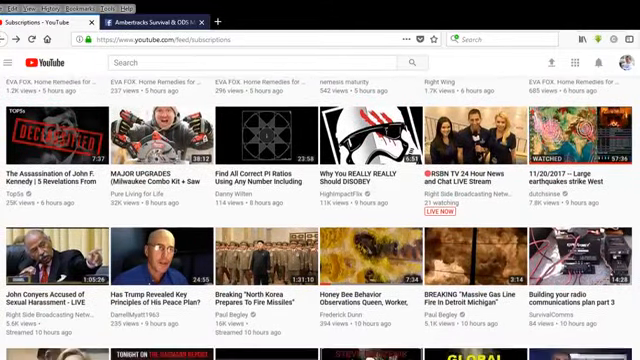
scroll("down", 3)
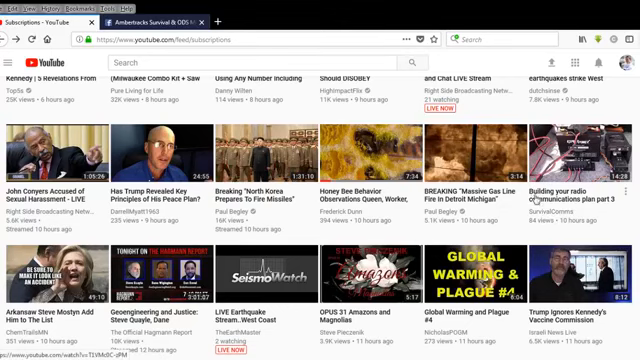
Look over the 10–12 hour old uploads such as Global Warming and Plague #4
scroll("down", 3)
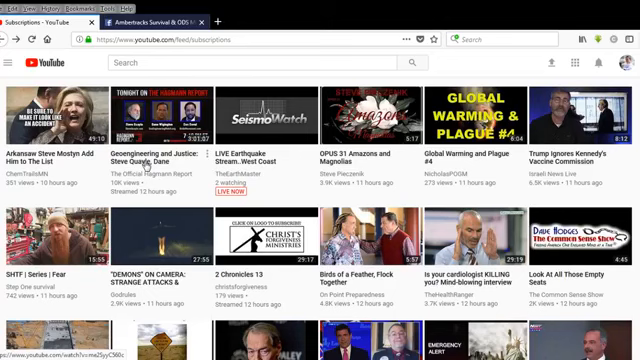
mouse_move(305, 192)
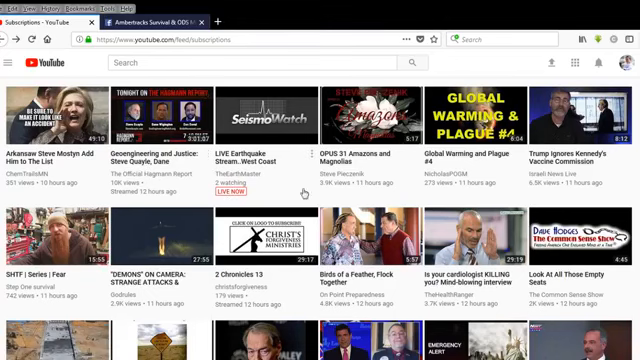
mouse_move(258, 182)
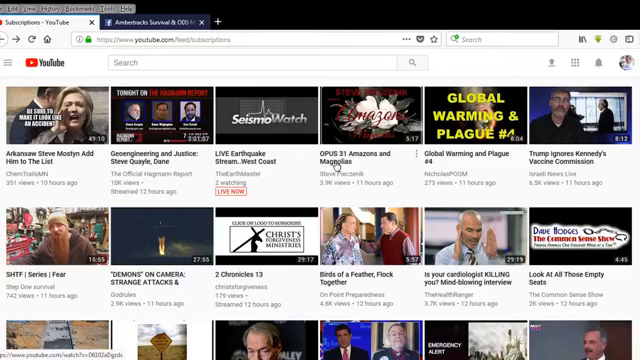
mouse_move(453, 189)
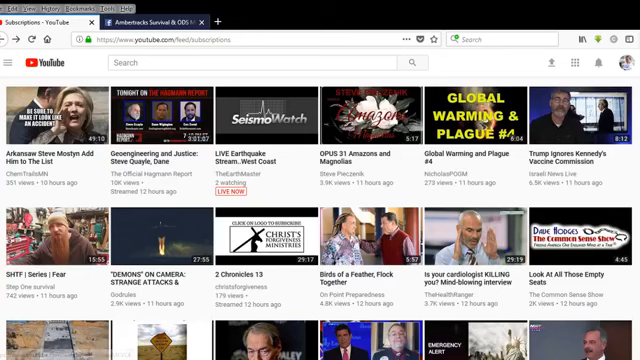
scroll("down", 3)
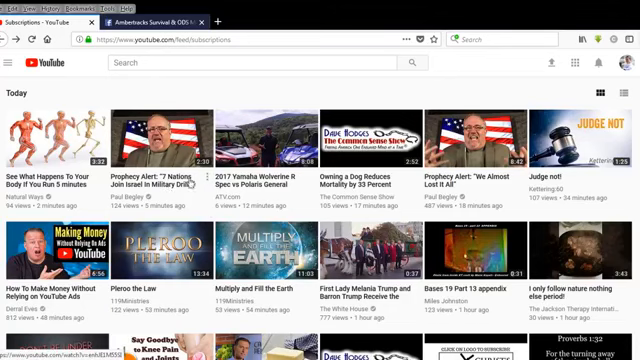
Scroll down to the 12–14 hour old uploads, including Turkeys in Town
scroll("down", 3)
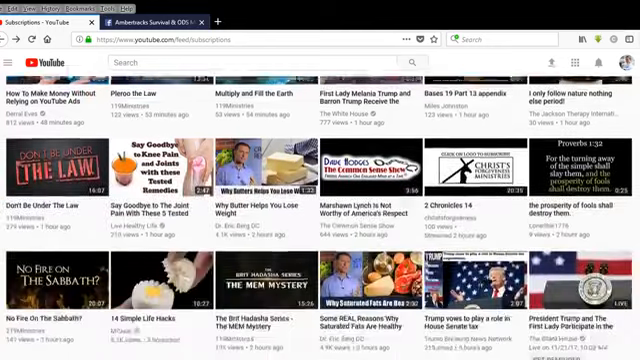
scroll("down", 3)
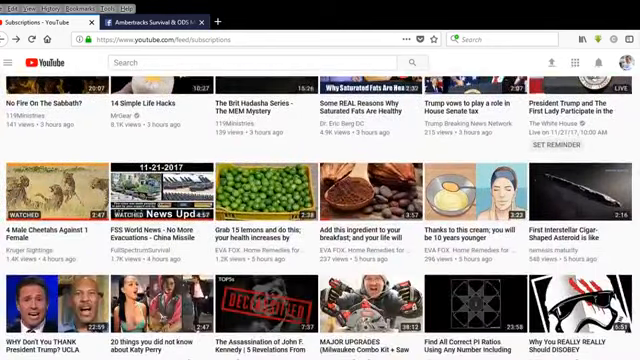
scroll("down", 3)
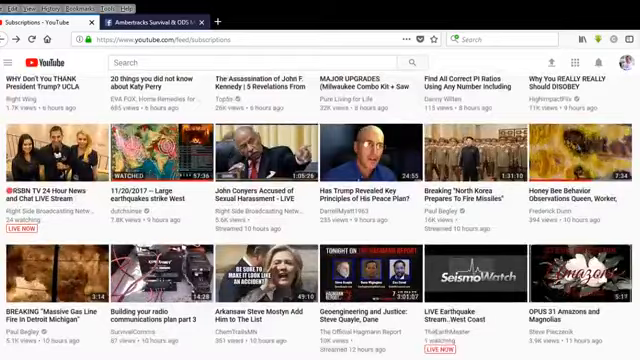
scroll("down", 3)
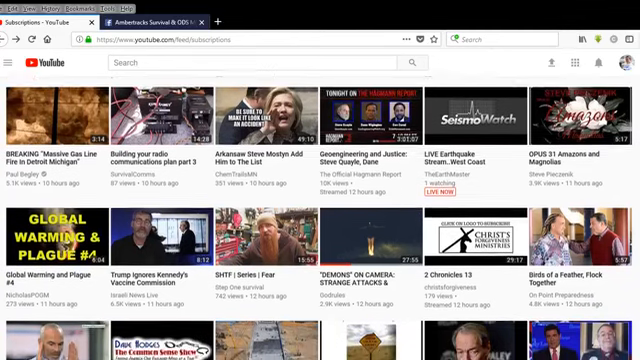
scroll("down", 3)
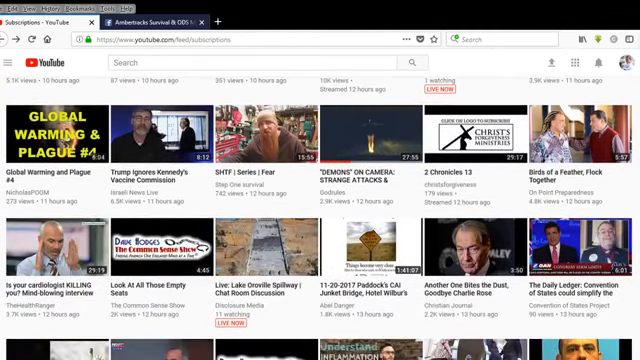
scroll("down", 3)
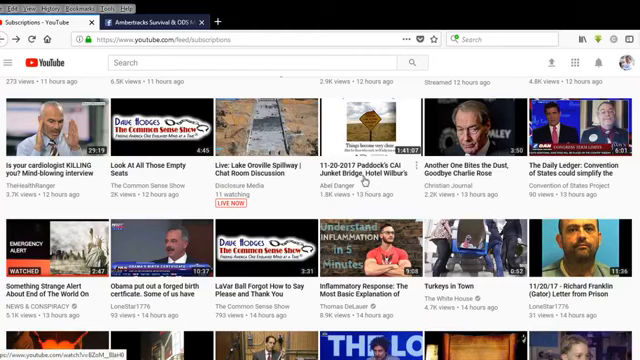
mouse_move(362, 178)
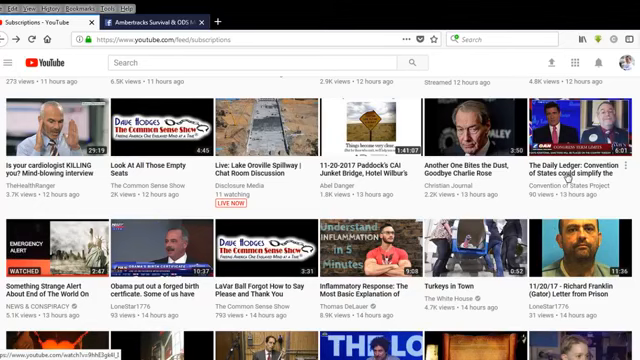
scroll("down", 3)
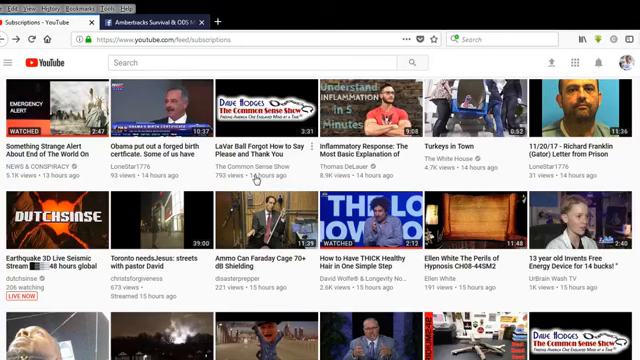
mouse_move(360, 178)
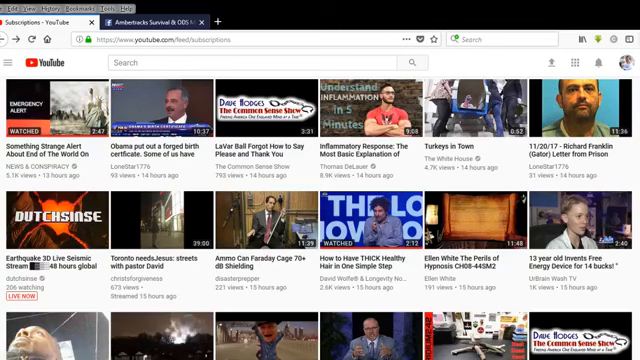
scroll("down", 3)
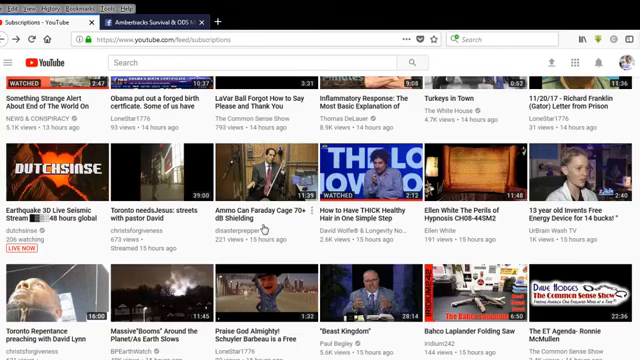
mouse_move(261, 228)
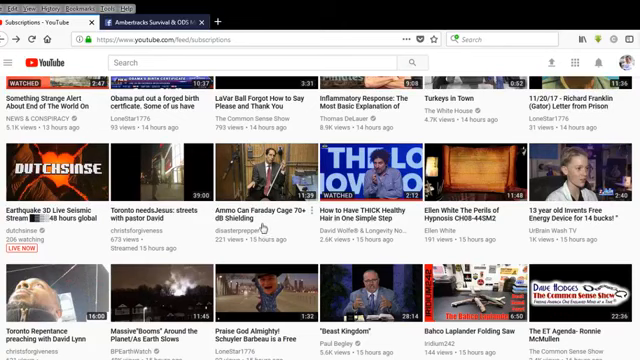
mouse_move(258, 225)
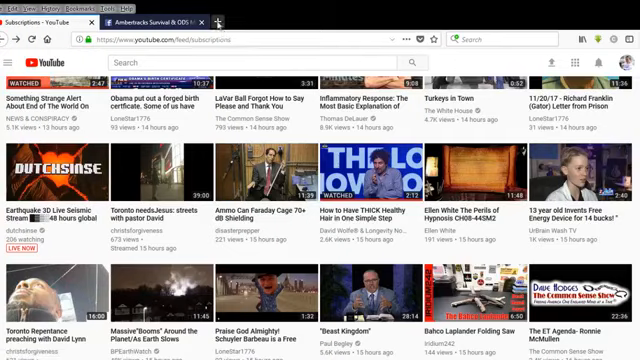
Read down the Blue Water Alchemy Ormus homepage product descriptions to the FDA Disclaimer
left_click(339, 20)
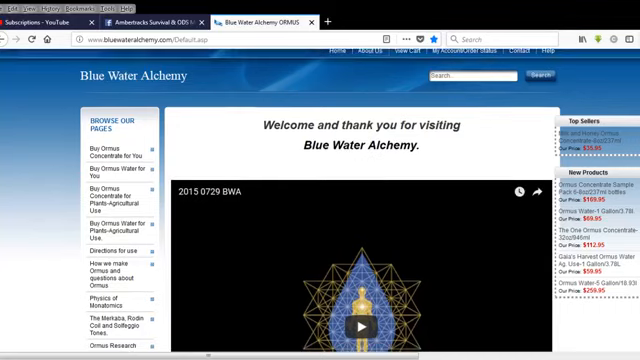
scroll("down", 3)
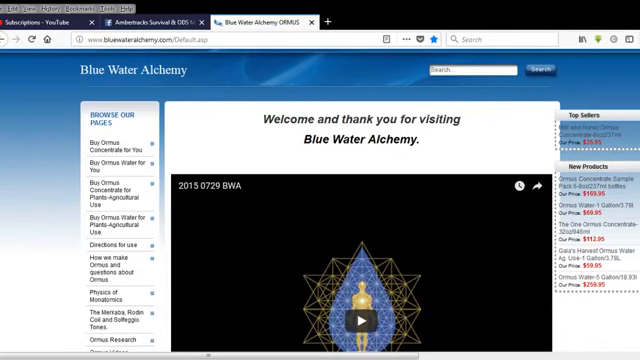
scroll("down", 3)
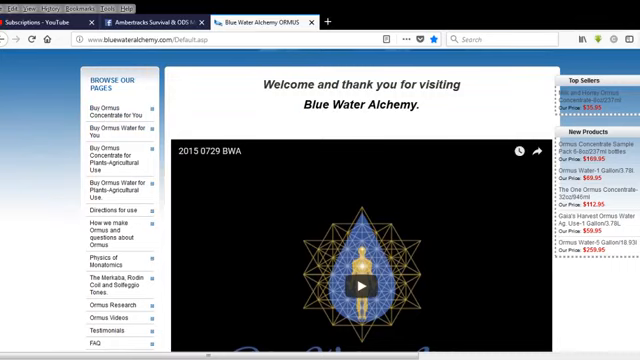
scroll("down", 3)
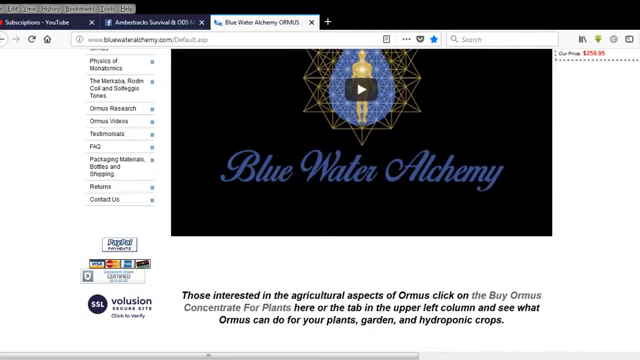
scroll("down", 3)
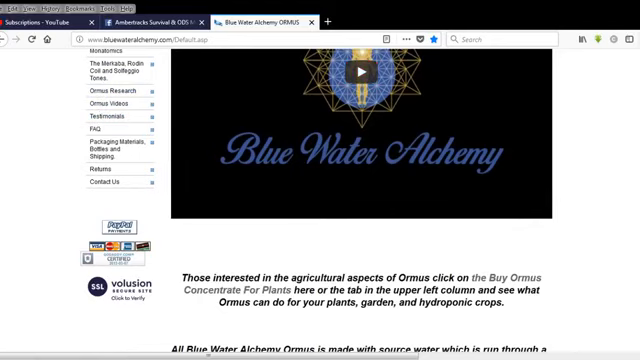
scroll("down", 3)
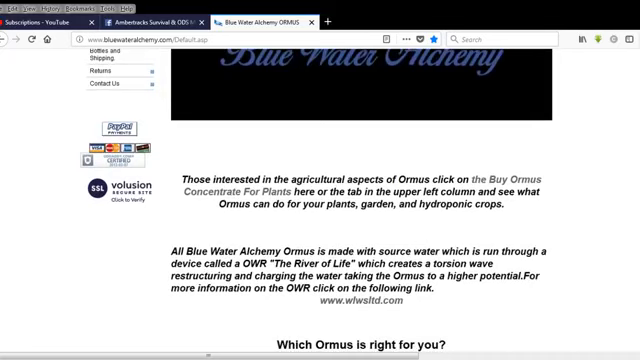
scroll("down", 3)
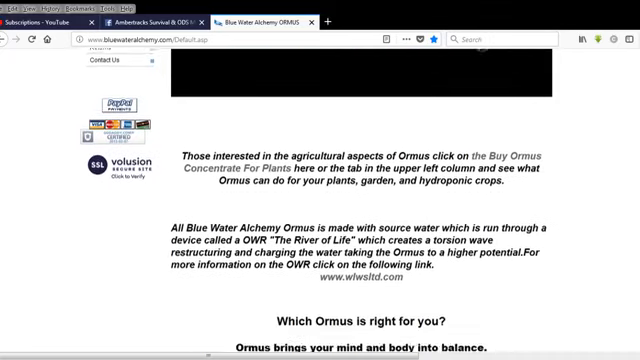
scroll("down", 3)
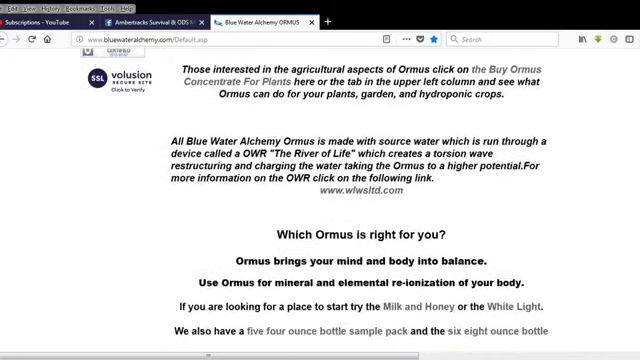
scroll("down", 3)
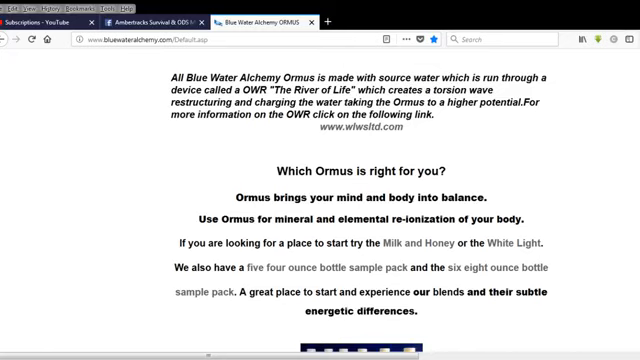
scroll("down", 3)
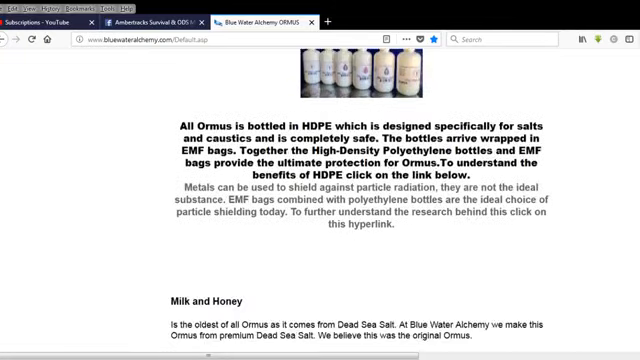
scroll("down", 3)
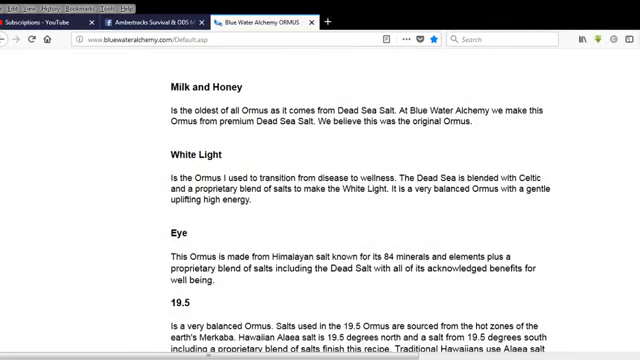
scroll("down", 3)
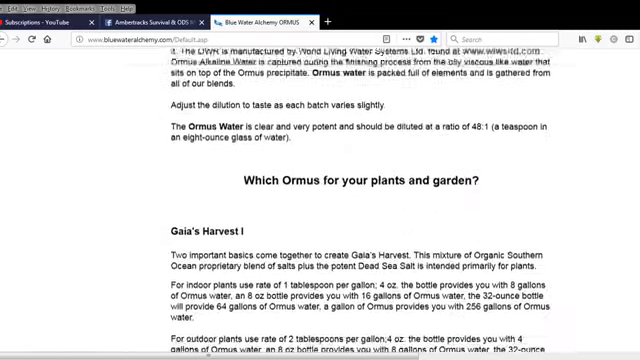
scroll("down", 3)
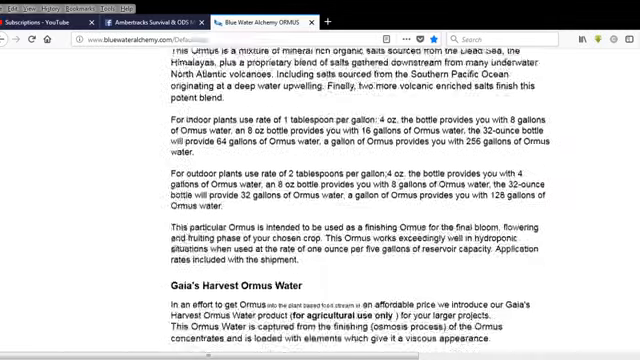
scroll("down", 3)
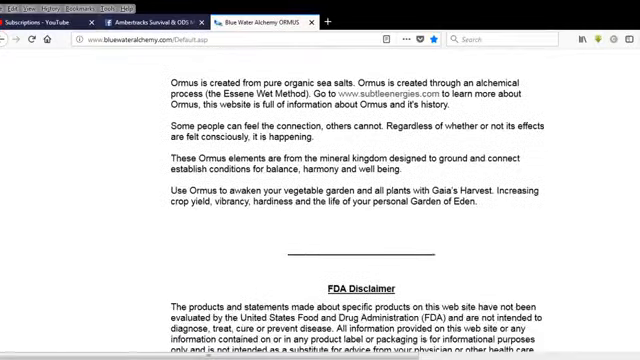
Scroll the Blue Water Alchemy homepage, then start a new address-bar search with 'orm'
scroll("down", 3)
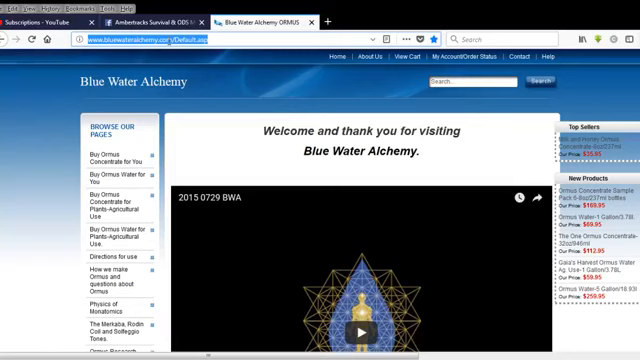
type("orm")
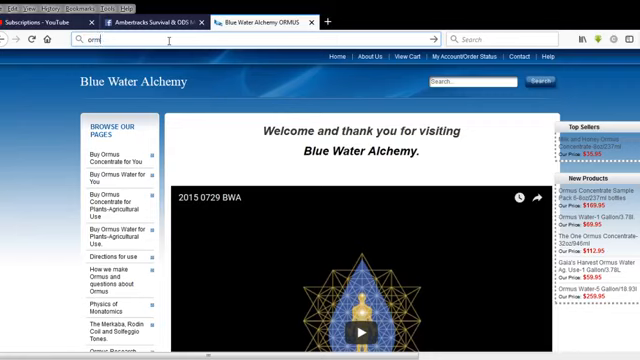